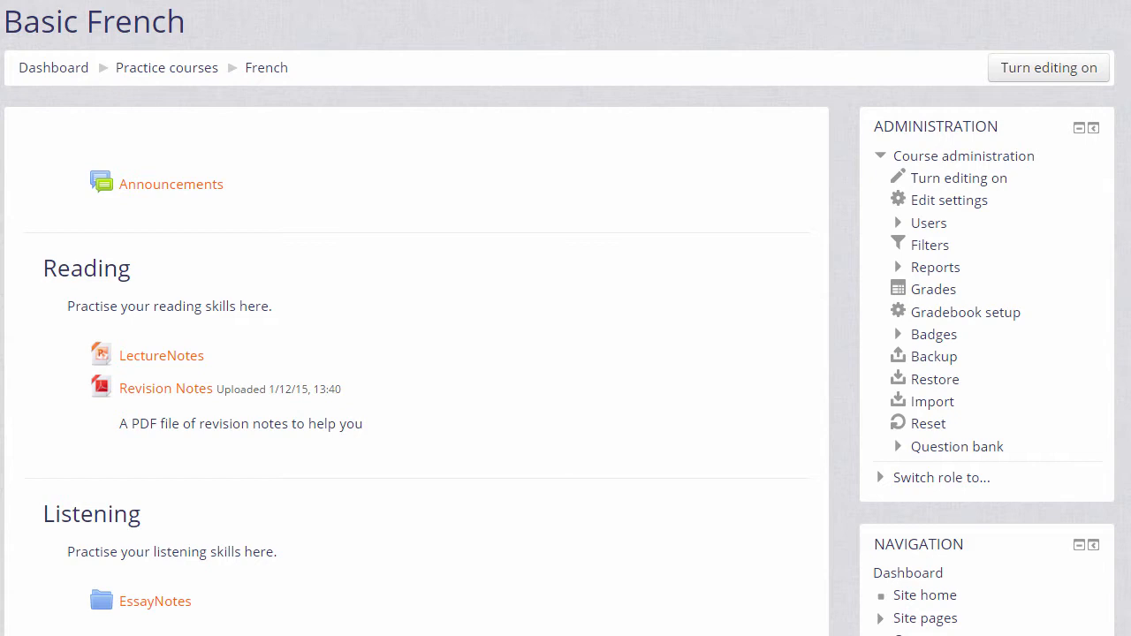
pyautogui.moveTo(1048, 67)
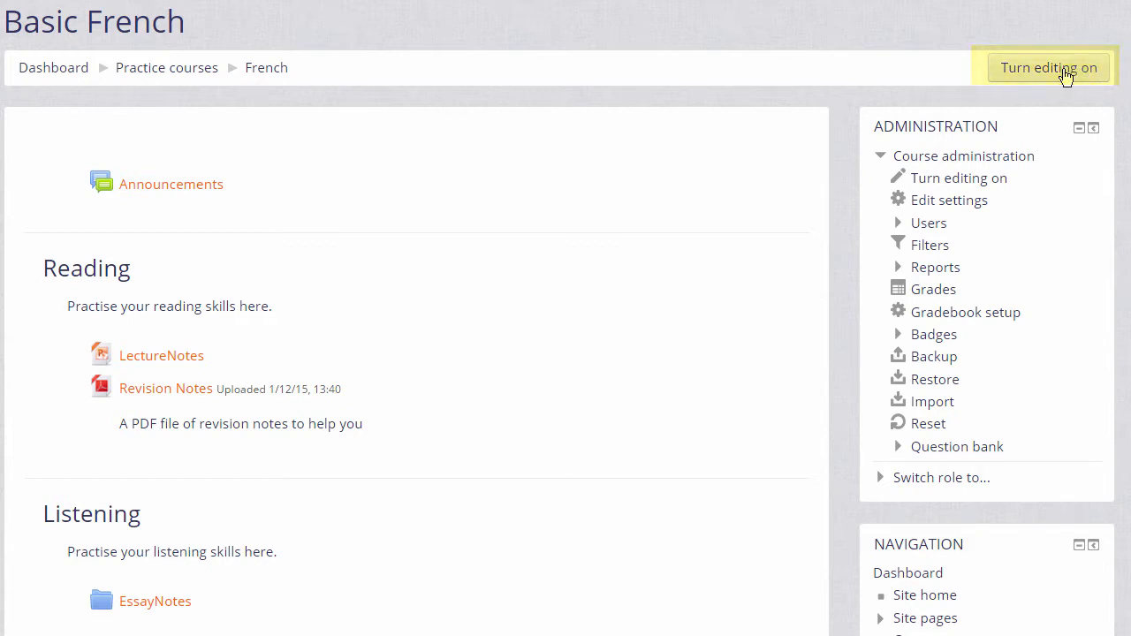
pyautogui.moveTo(958, 177)
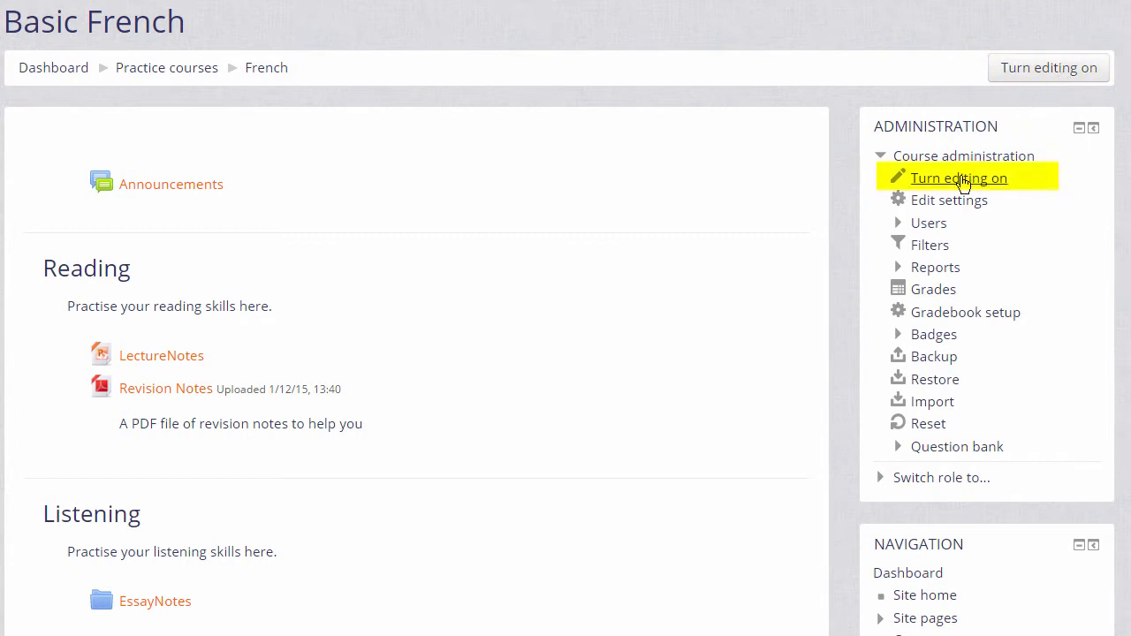
# Turn editing on for the Basic French course from the Course administration block.
pyautogui.click(958, 176)
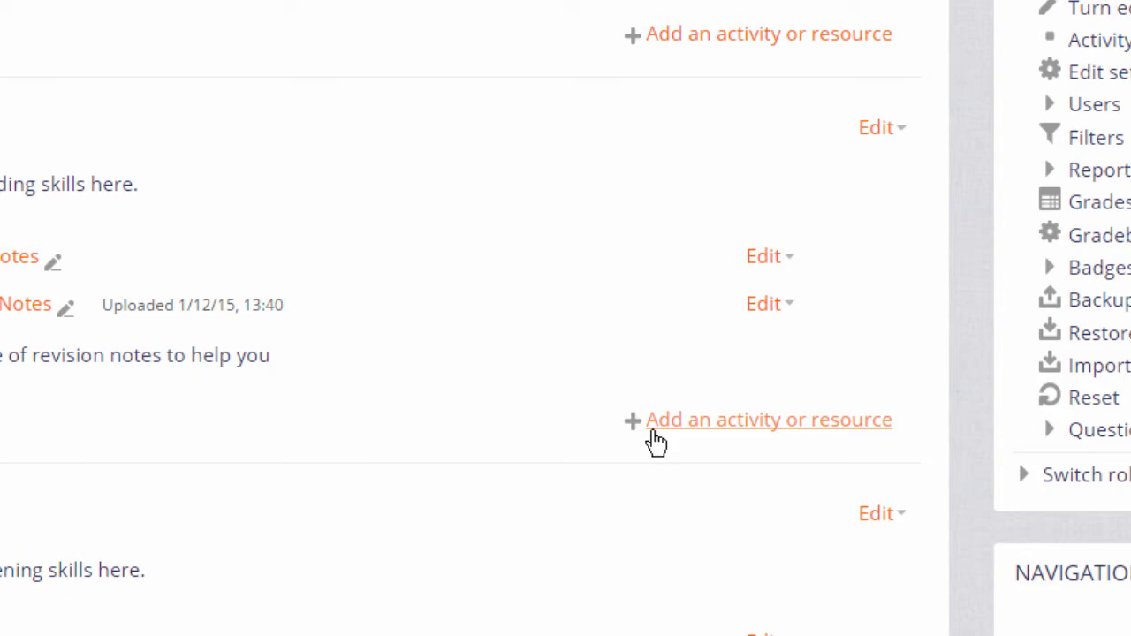
# Add a new URL resource to the Reading section from the activity and resource chooser.
pyautogui.click(768, 419)
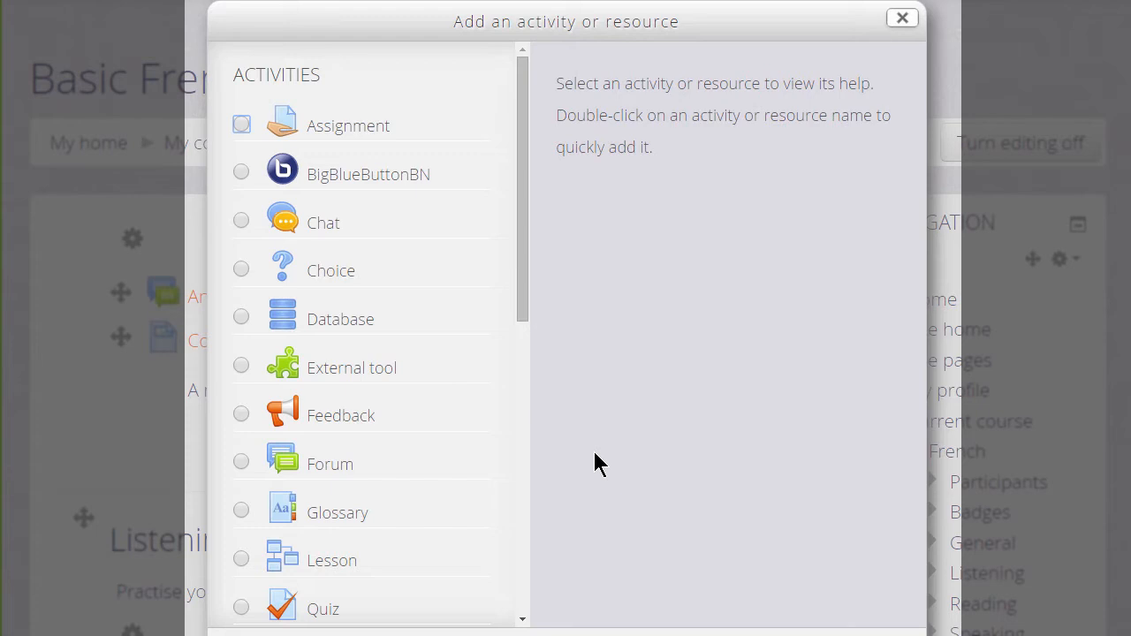
pyautogui.moveTo(665, 21)
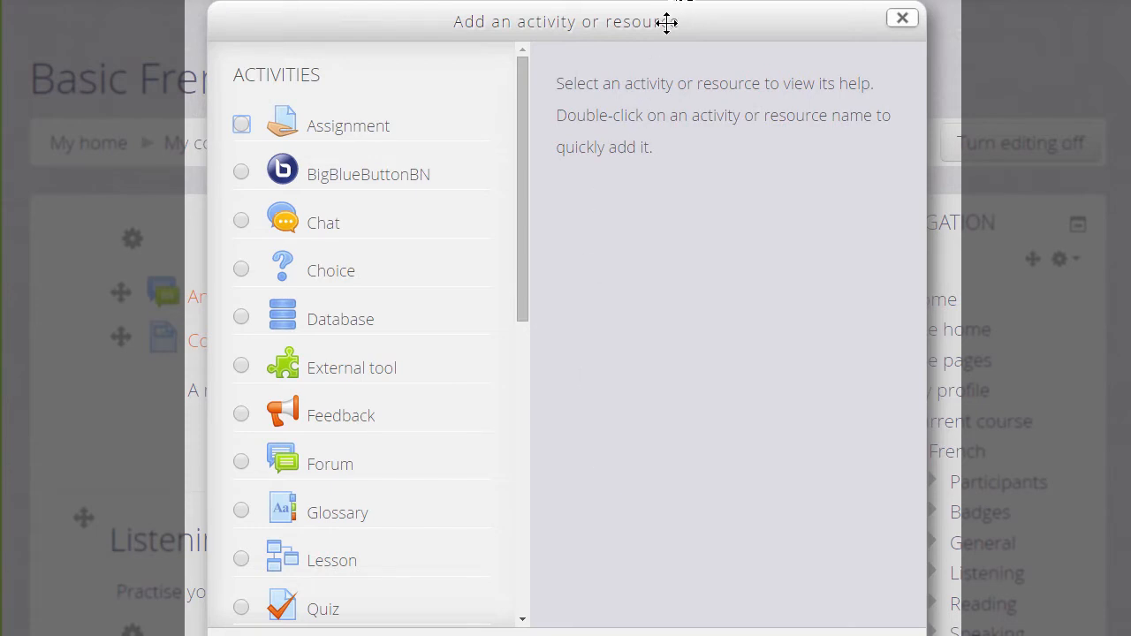
pyautogui.scroll(-3)
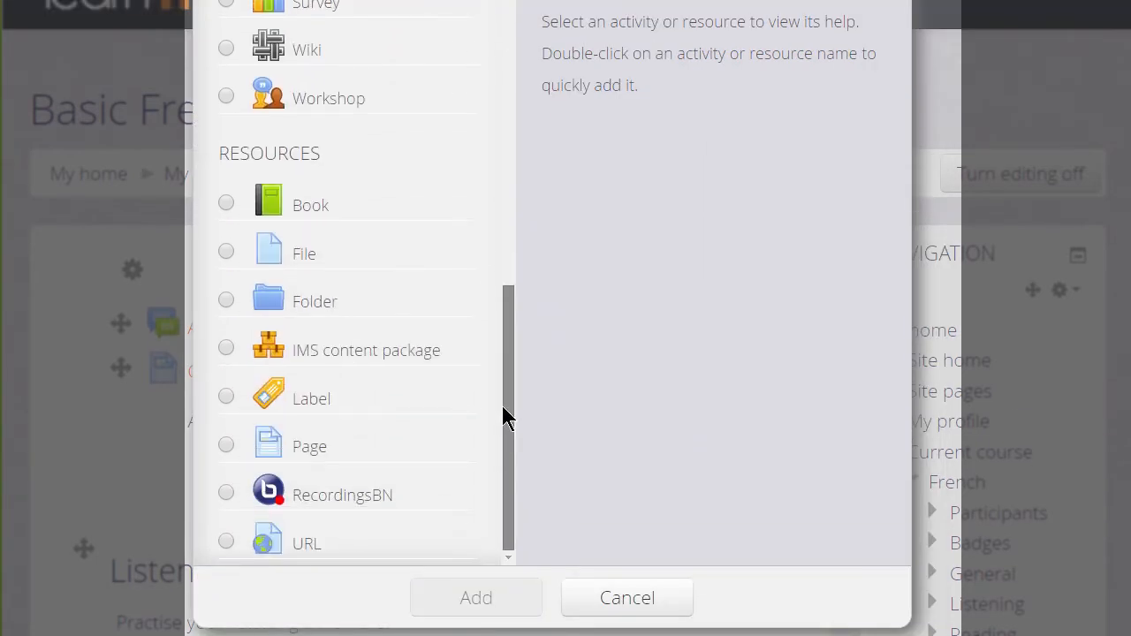
pyautogui.click(238, 545)
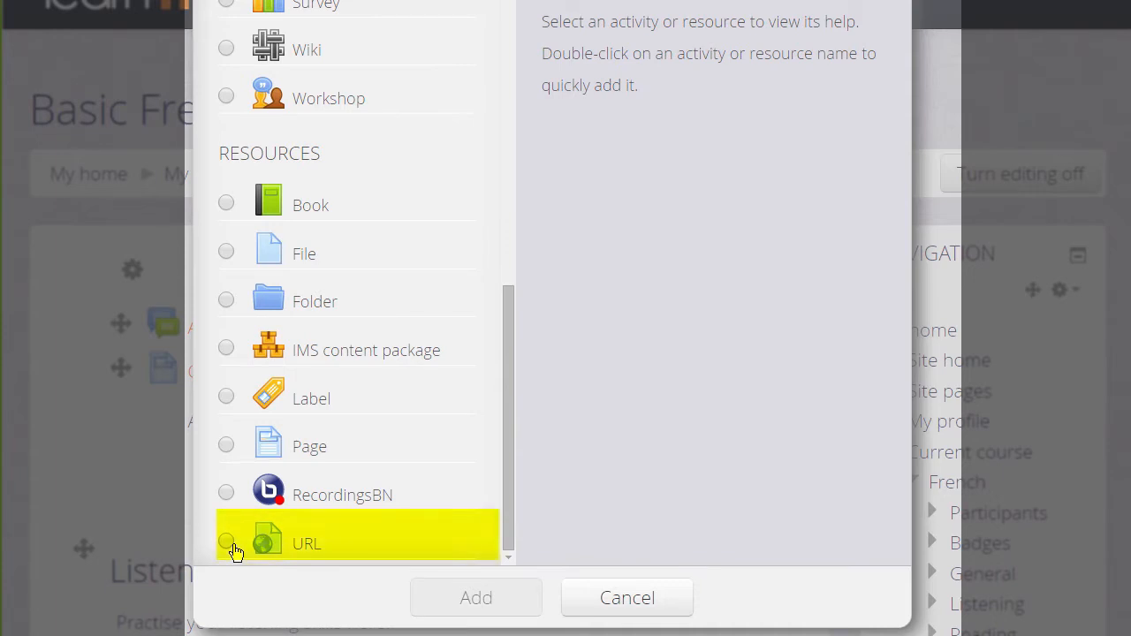
pyautogui.click(226, 541)
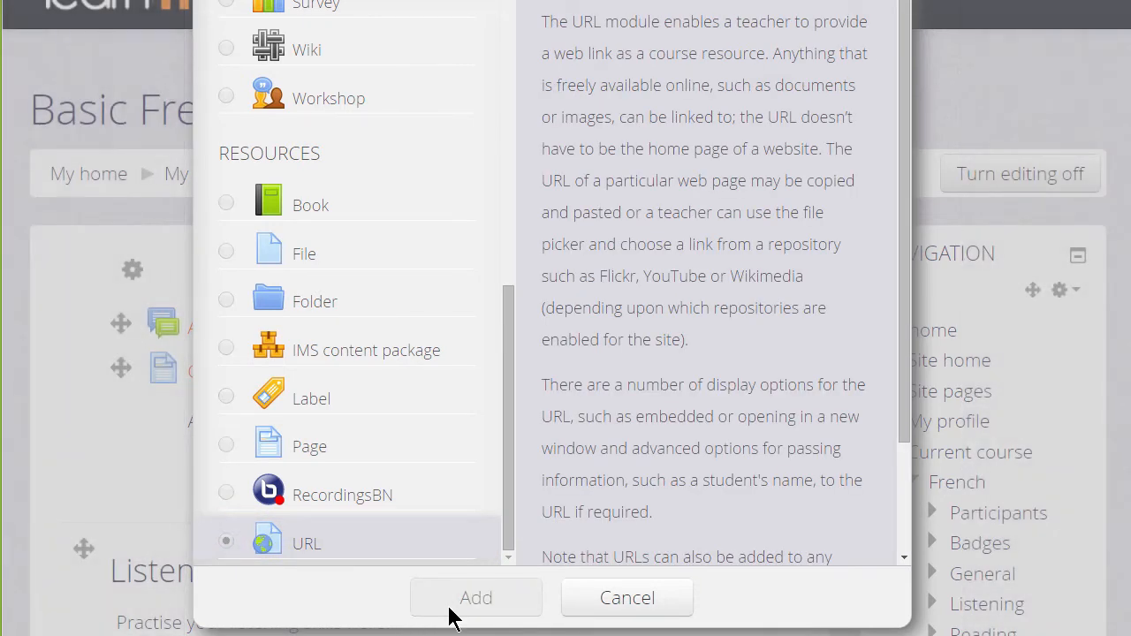
pyautogui.click(475, 597)
pyautogui.write('France pro')
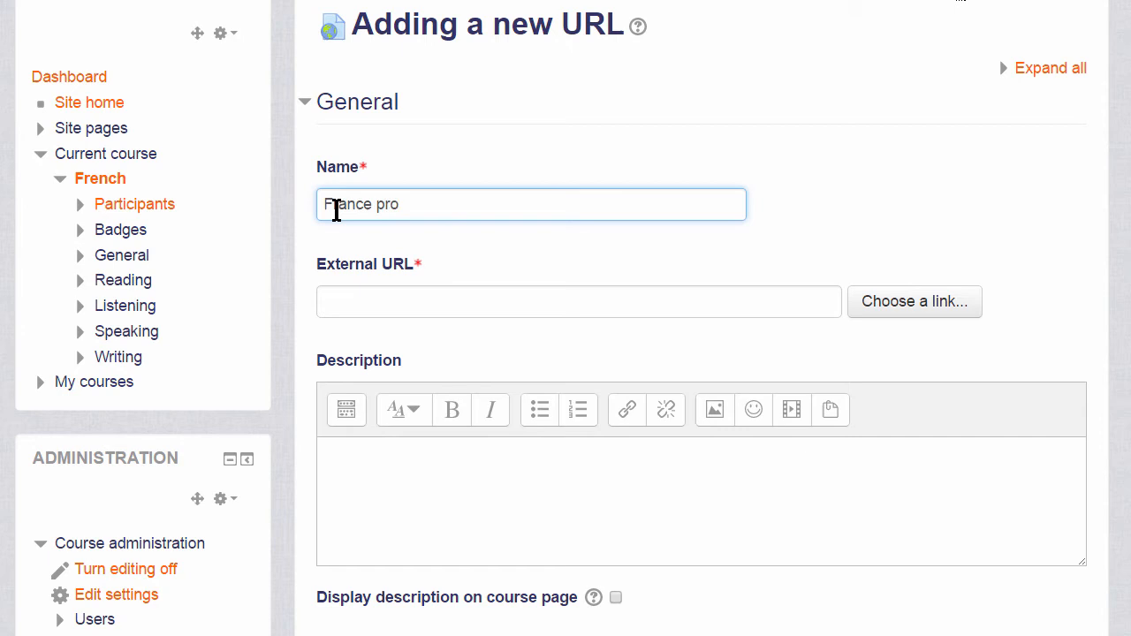
# Name the link 'France profile' and describe it as 'BBC website profiling France'.
pyautogui.write('file')
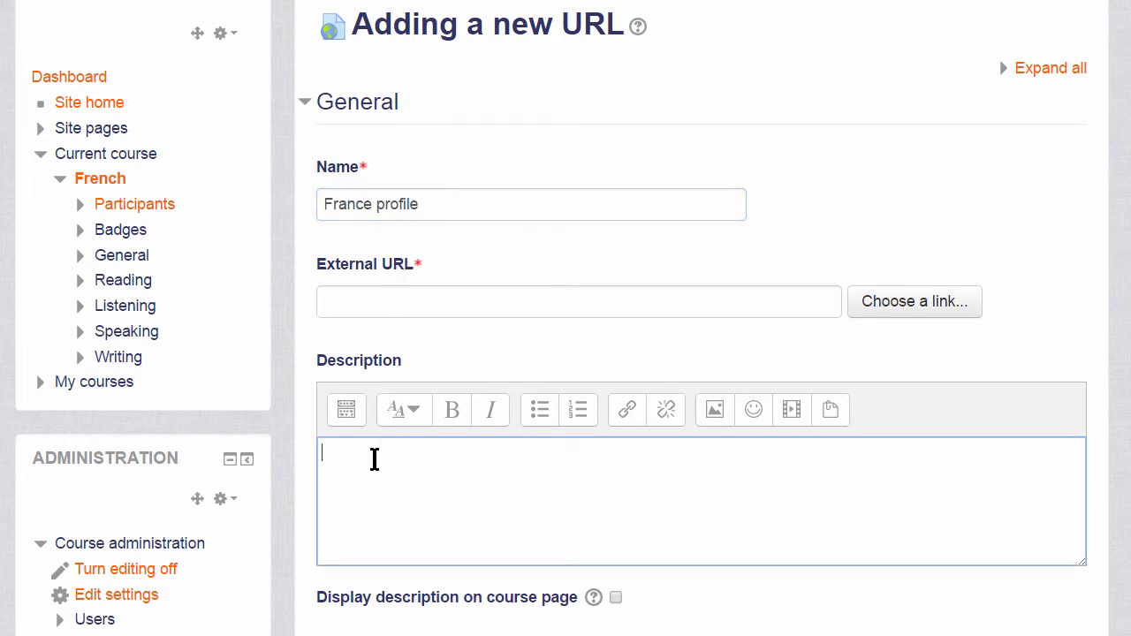
pyautogui.write('BBC we')
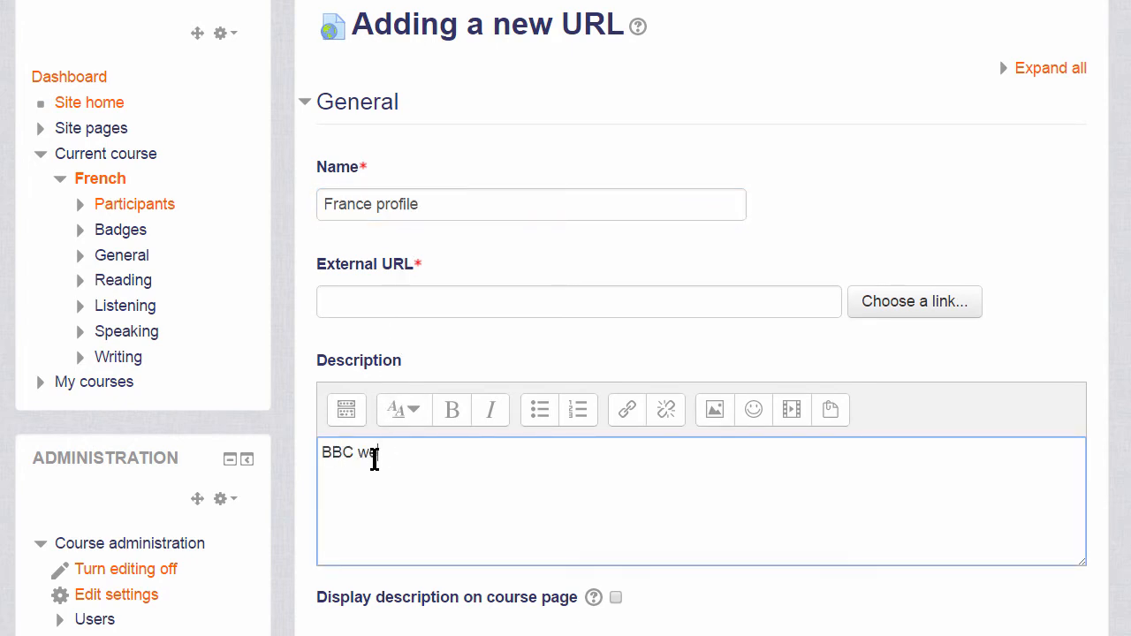
pyautogui.write('bsite profilin')
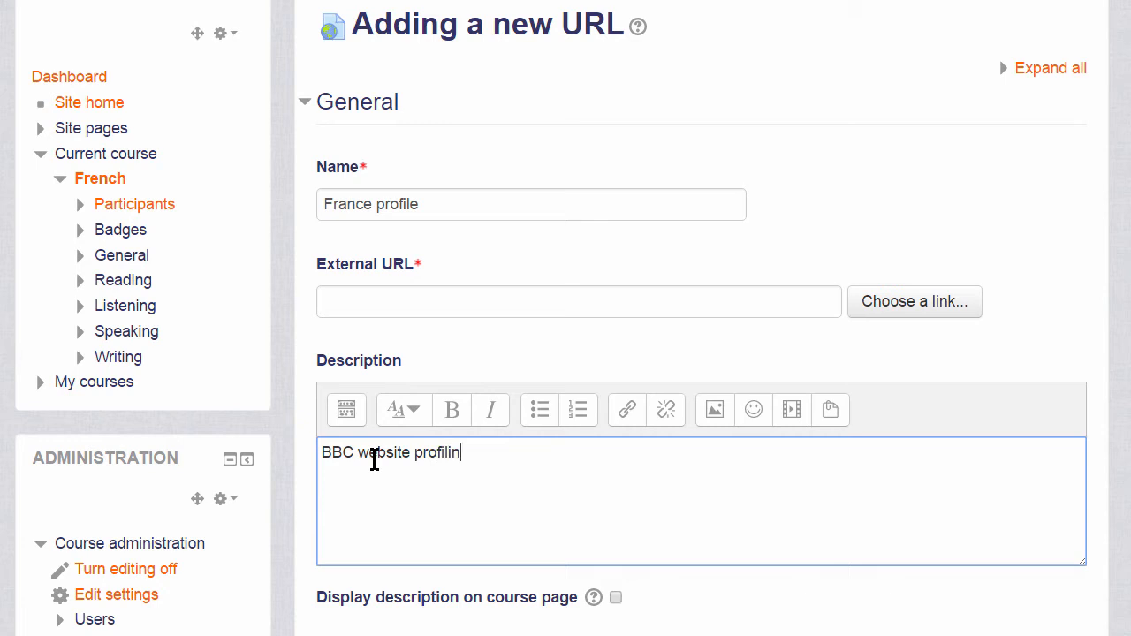
pyautogui.write('France')
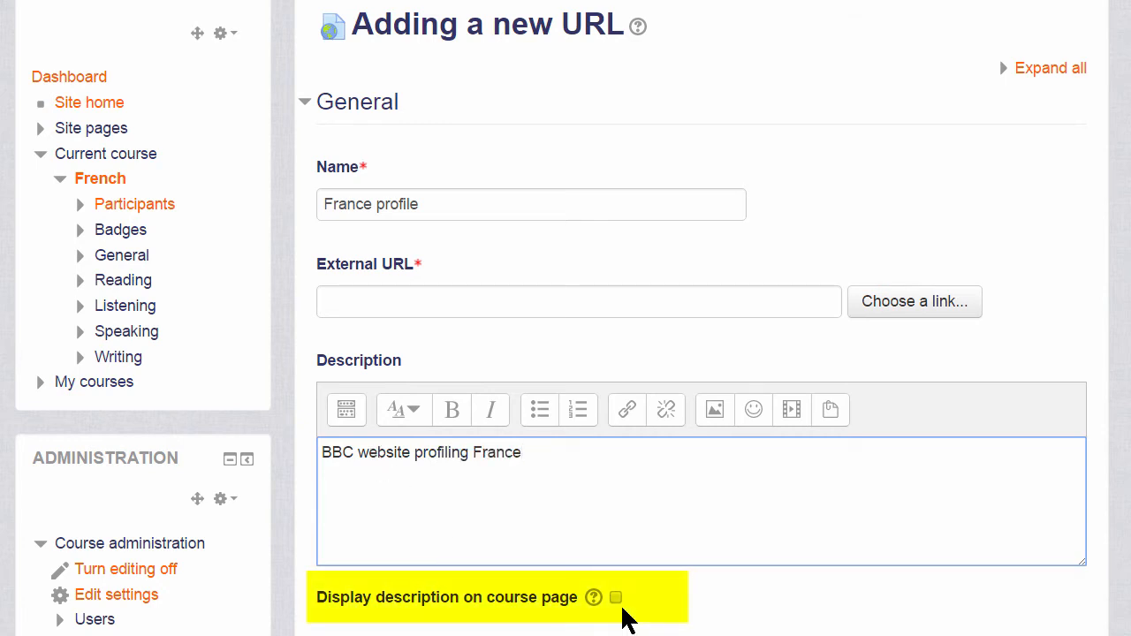
pyautogui.click(579, 301)
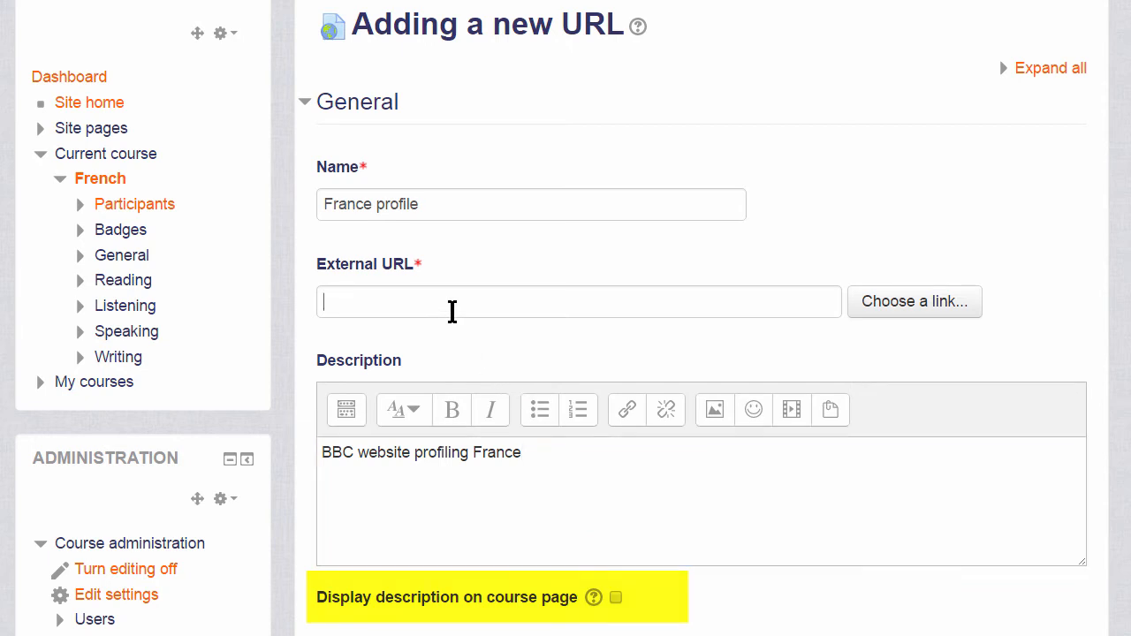
pyautogui.write('http://www.bbc.co.uk/news/world-europe-17298730')
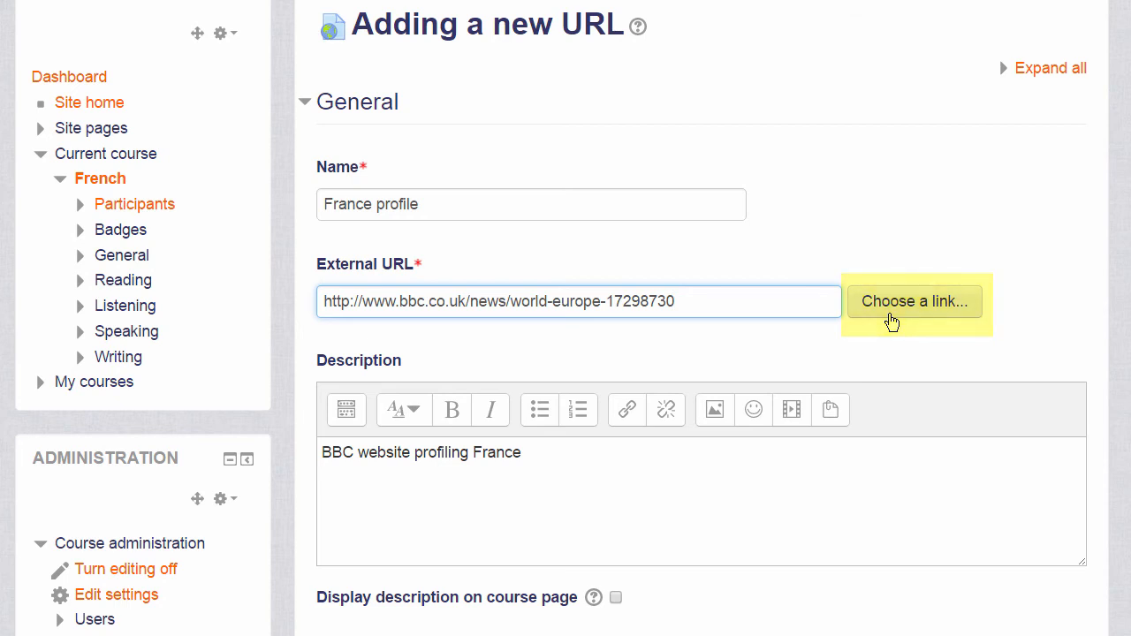
# Review the Appearance display option, then save and return to the course page.
pyautogui.scroll(-3)
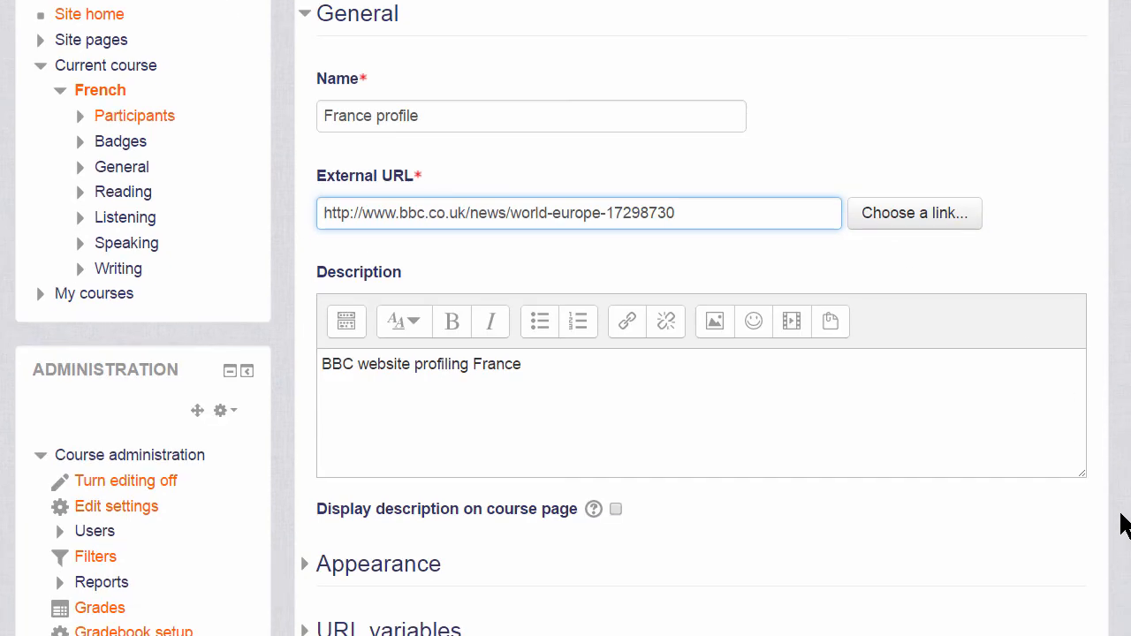
pyautogui.scroll(-3)
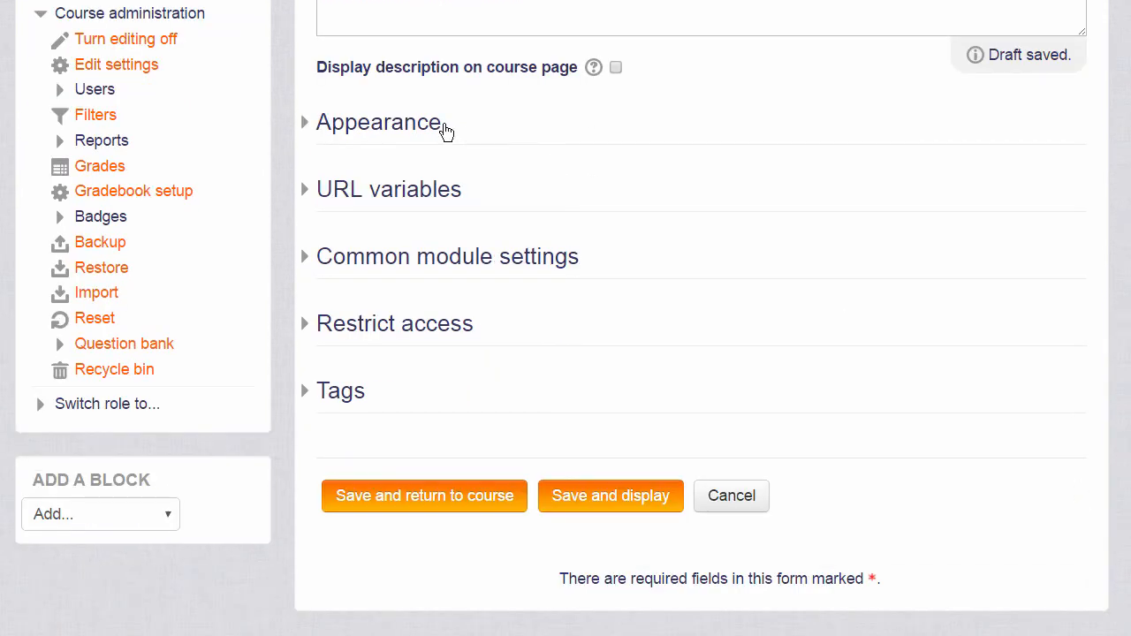
pyautogui.click(379, 122)
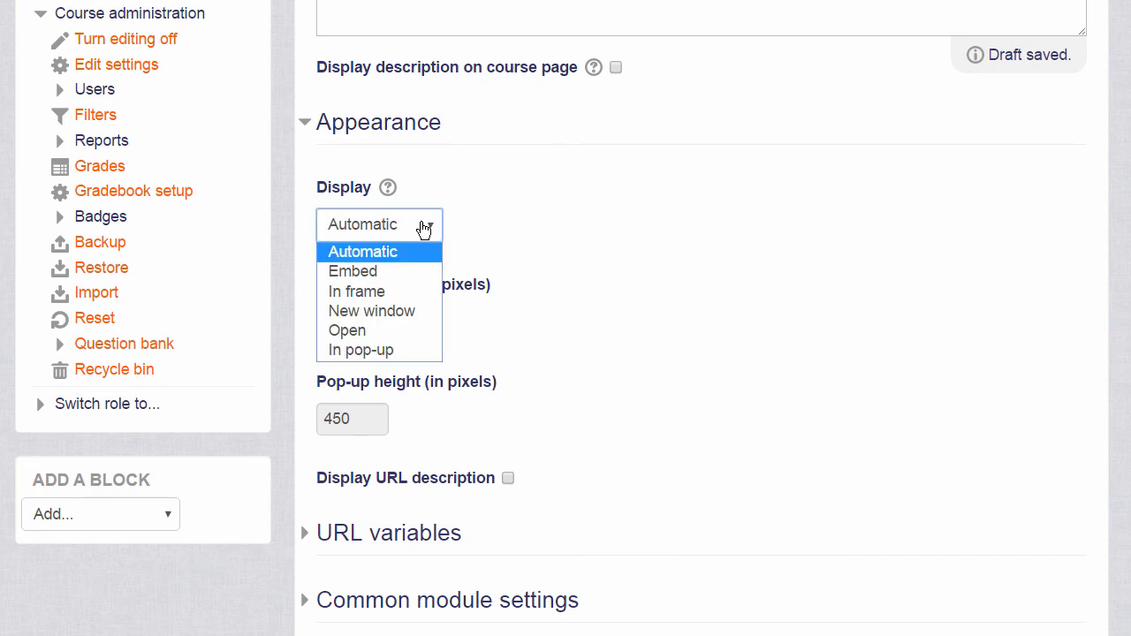
pyautogui.click(357, 290)
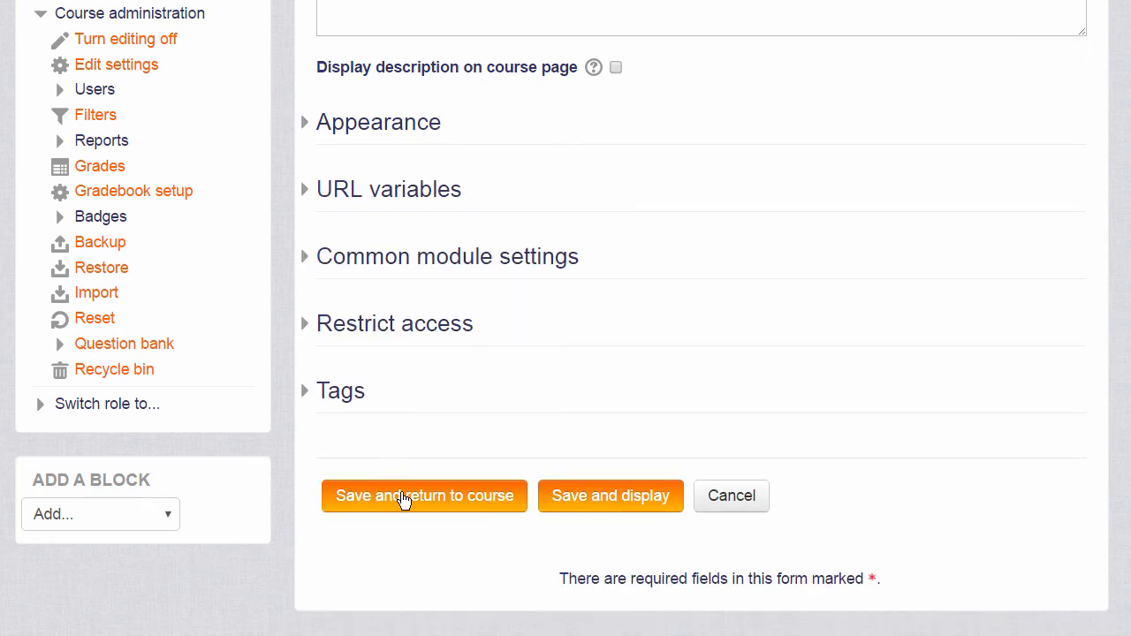
pyautogui.click(424, 495)
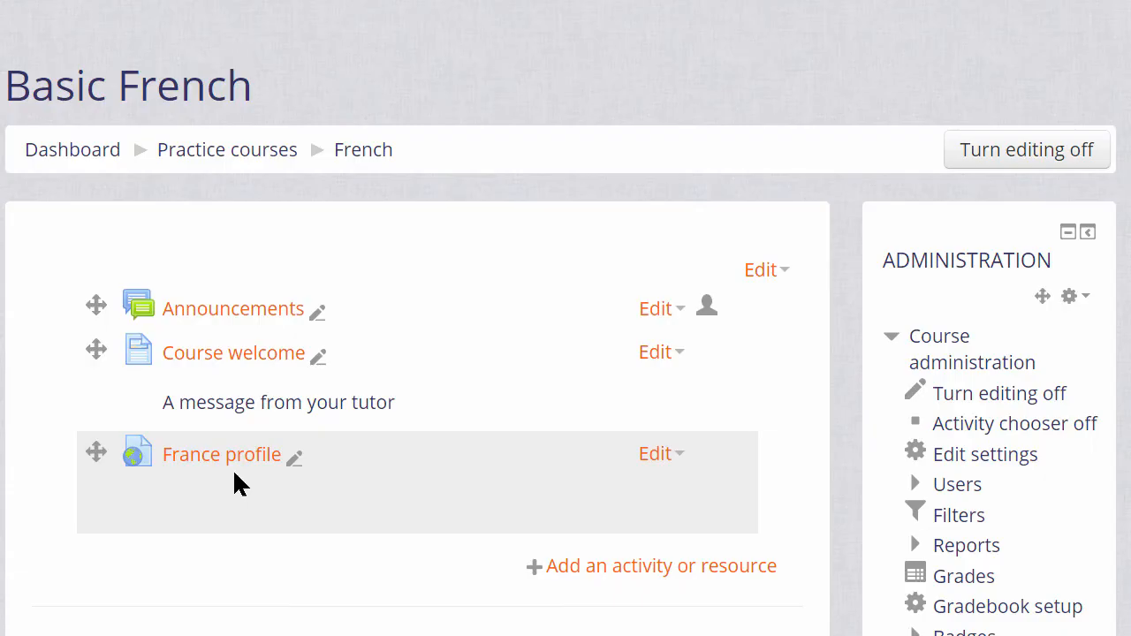
pyautogui.moveTo(236, 467)
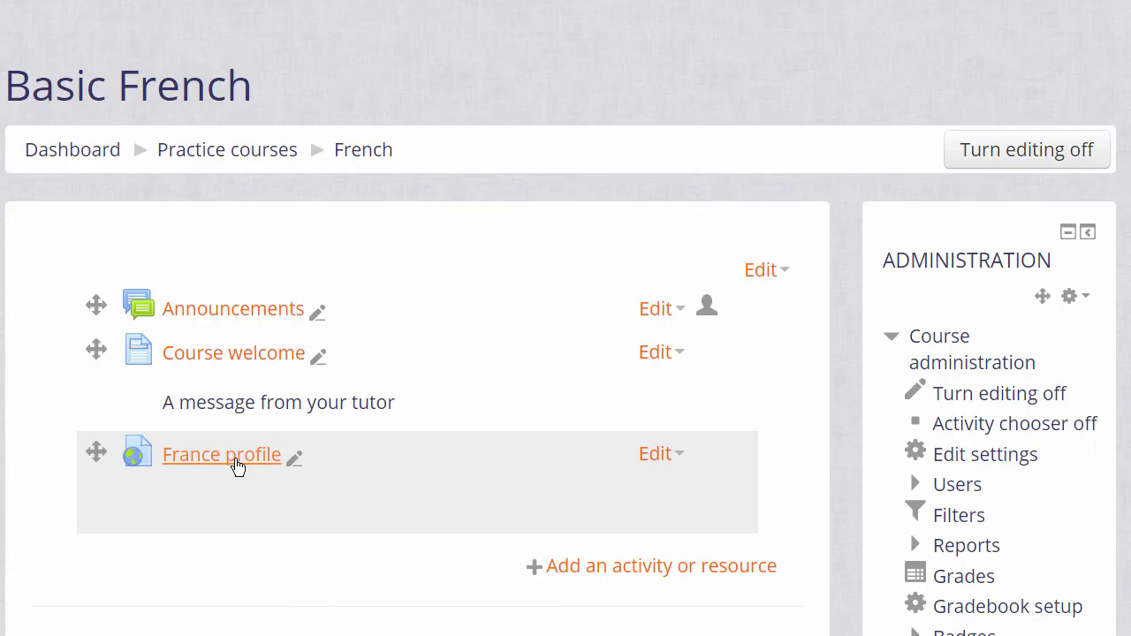